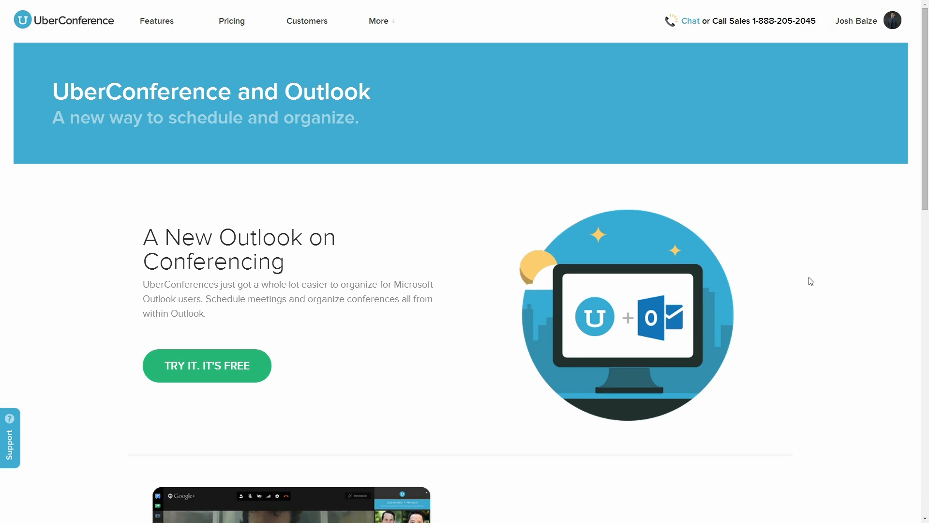
mouse_move(454, 331)
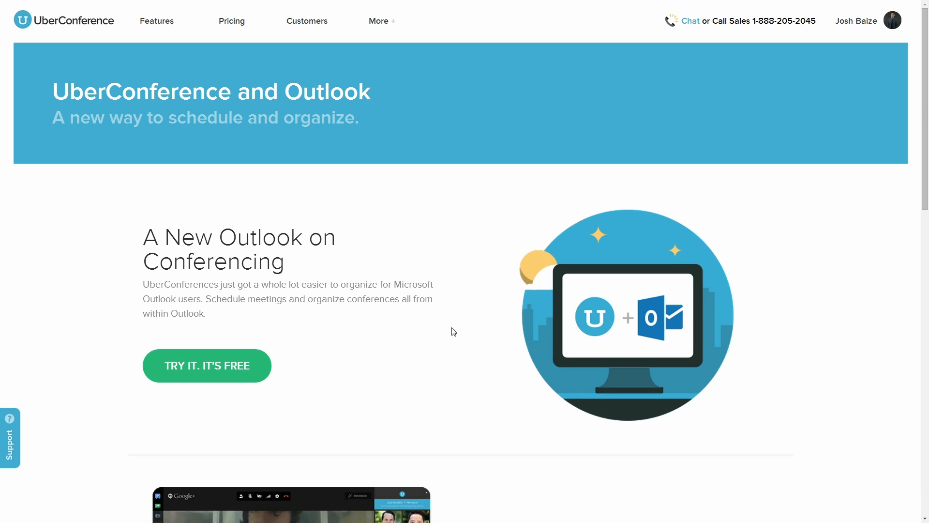
mouse_move(233, 362)
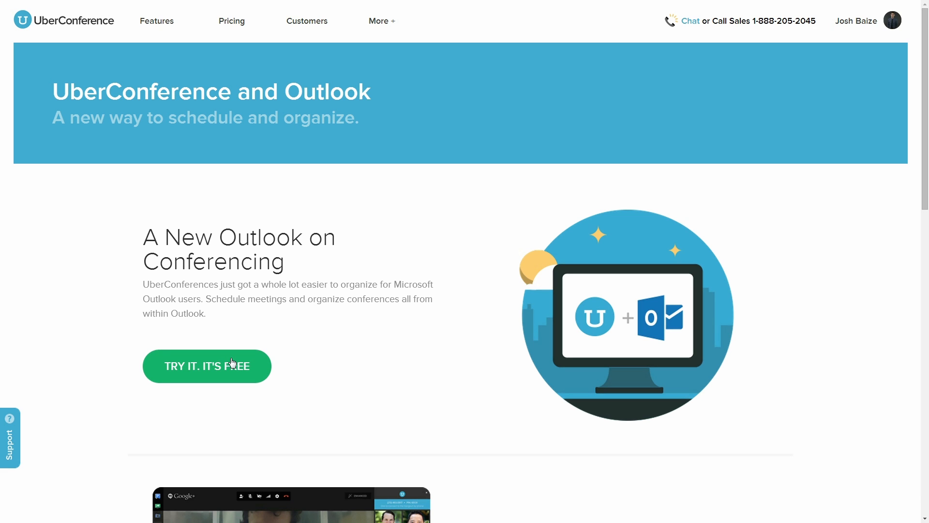
Step: Start the free UberConference Outlook add-in download with 'TRY IT. IT'S FREE'
click(207, 366)
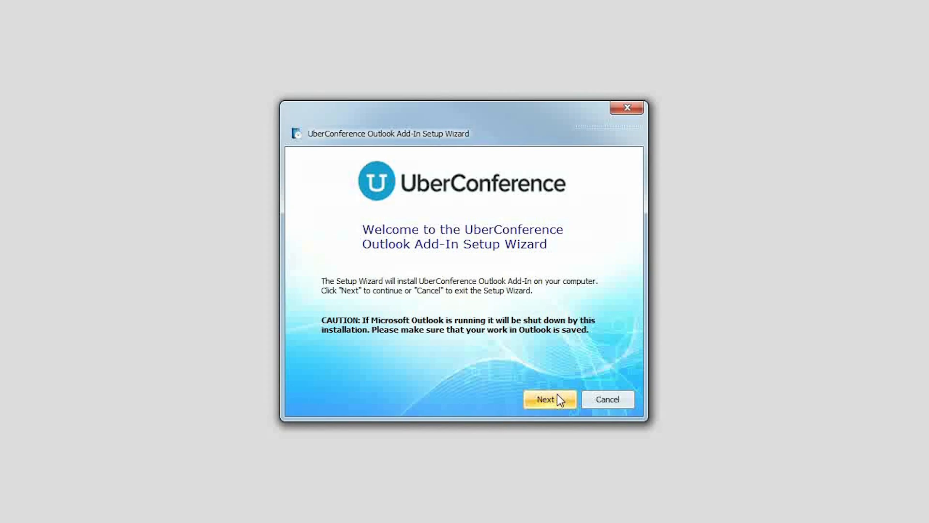
Step: Advance the UberConference add-in Setup Wizard past its welcome screen
click(549, 399)
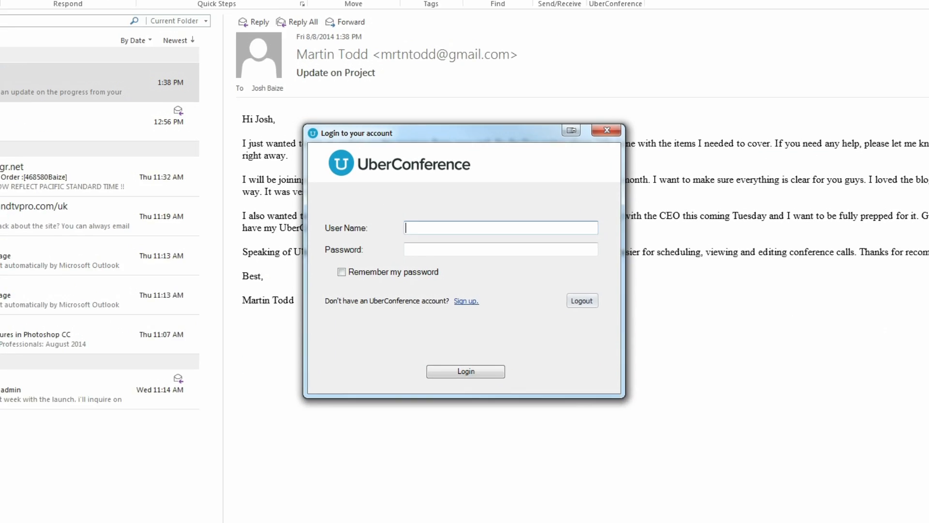
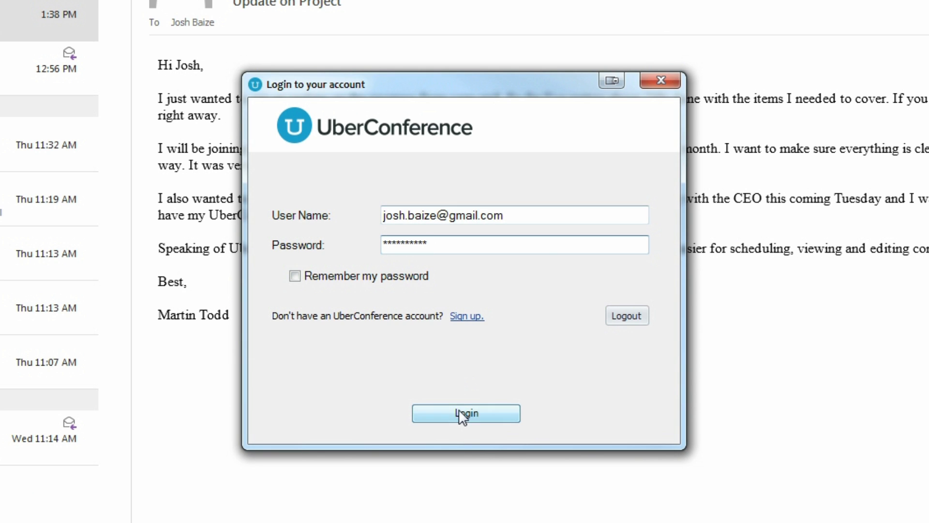
click(465, 412)
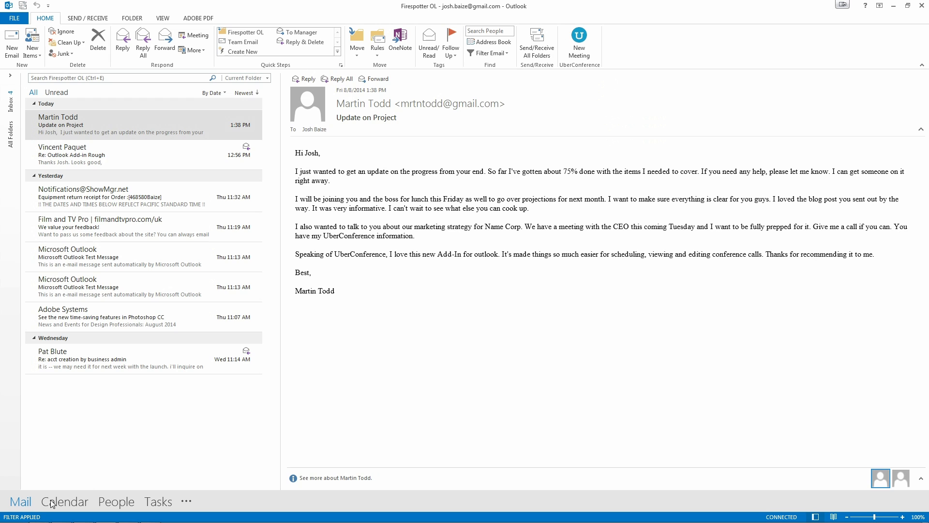
click(65, 501)
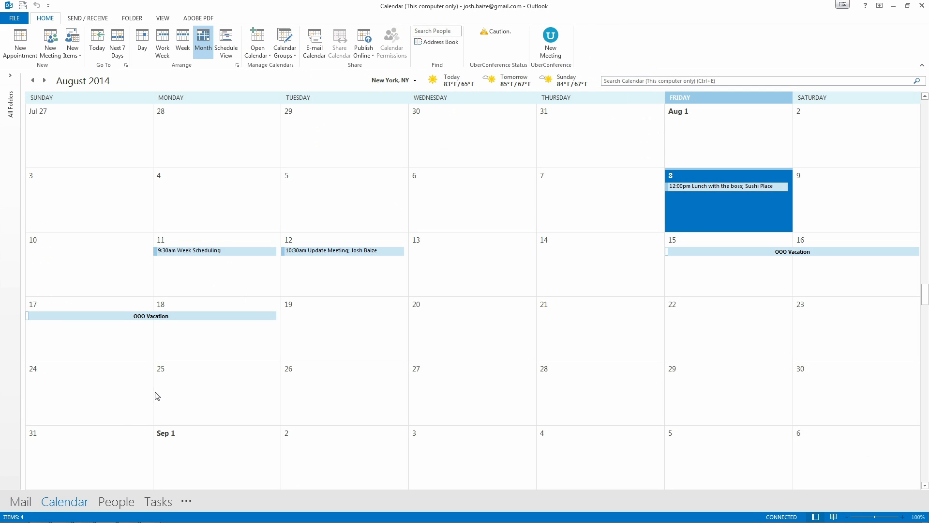
click(20, 501)
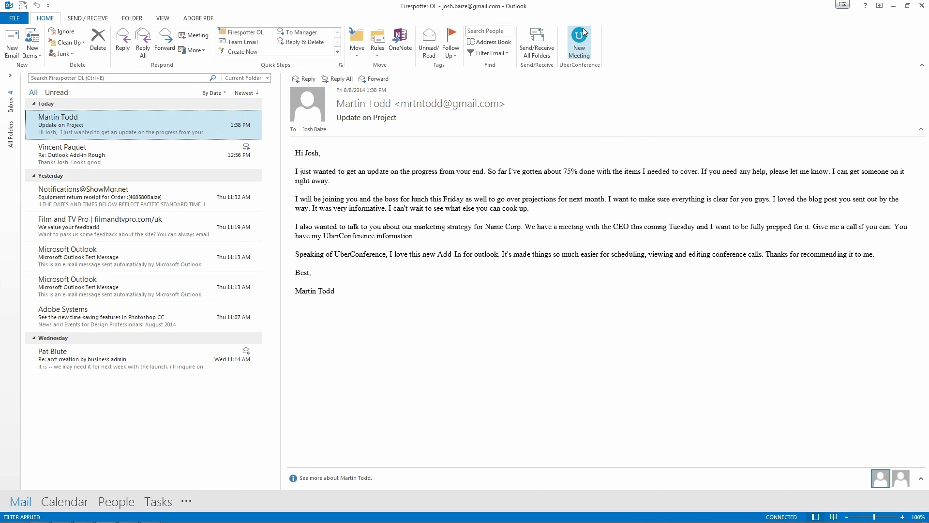
Step: Send an UberConference meeting invitation for Fri 8/8/2014 at 3:30 PM to the project contact
click(579, 41)
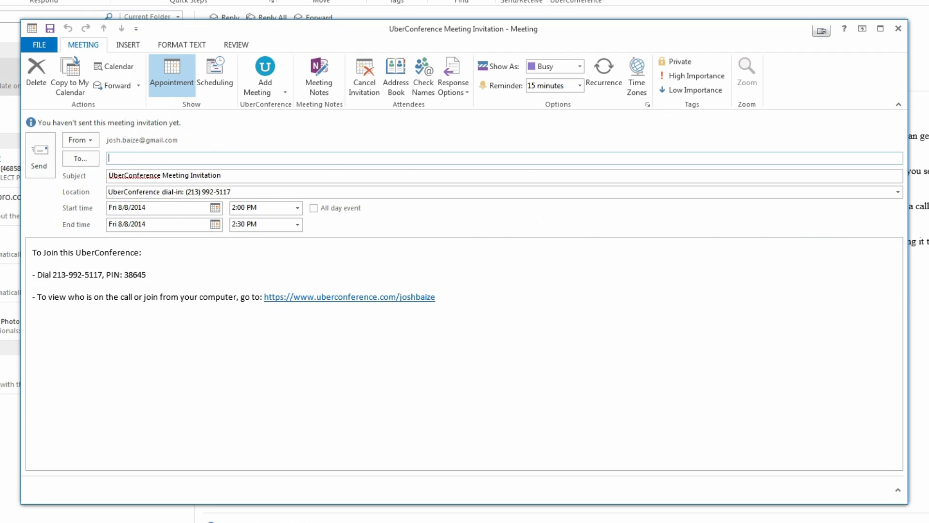
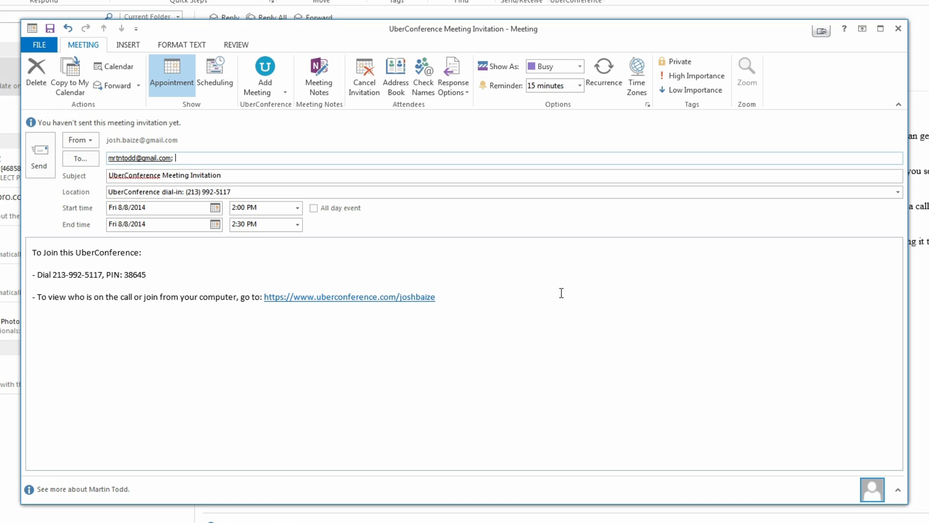
click(297, 207)
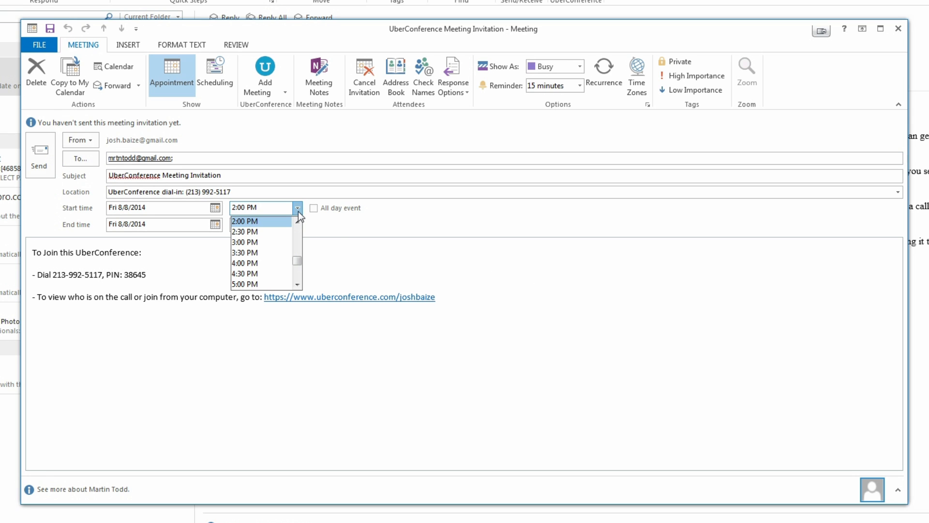
click(244, 252)
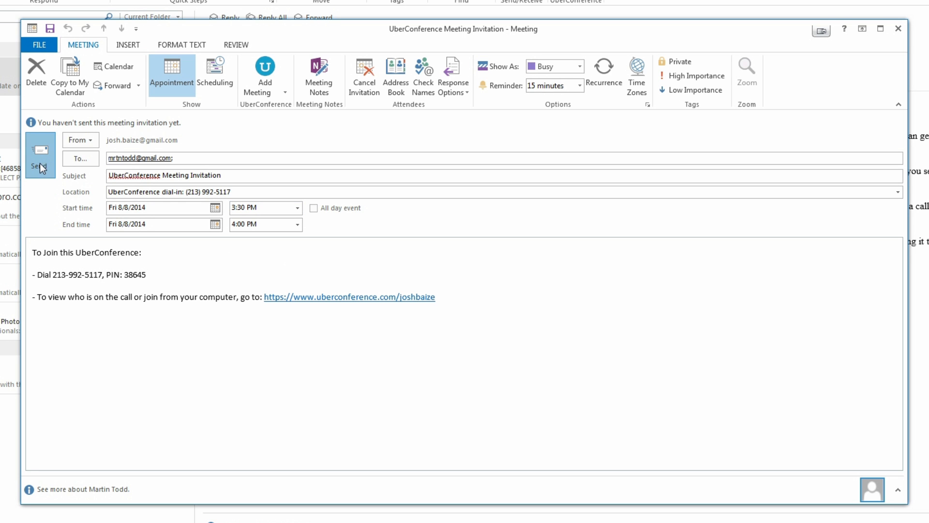
click(40, 154)
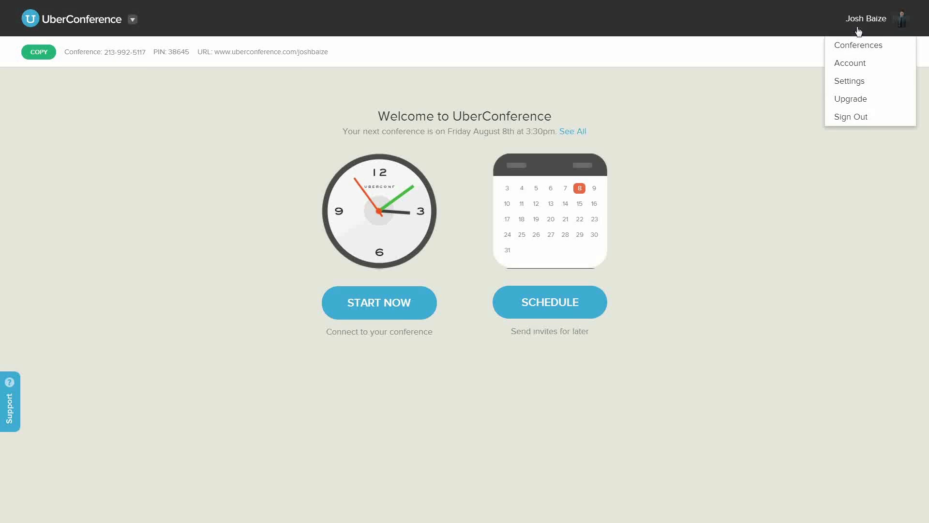
Step: Open Conferences from the UberConference account menu to list upcoming conferences
click(858, 45)
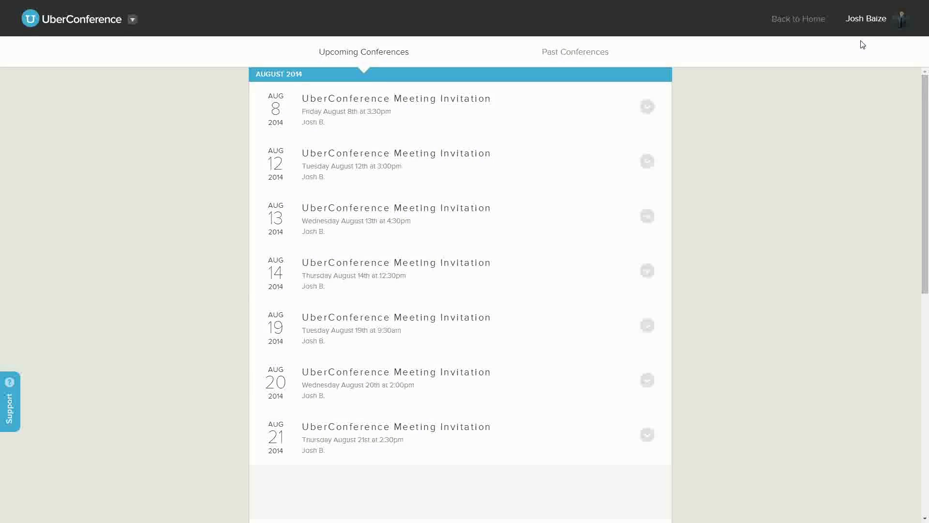
mouse_move(859, 134)
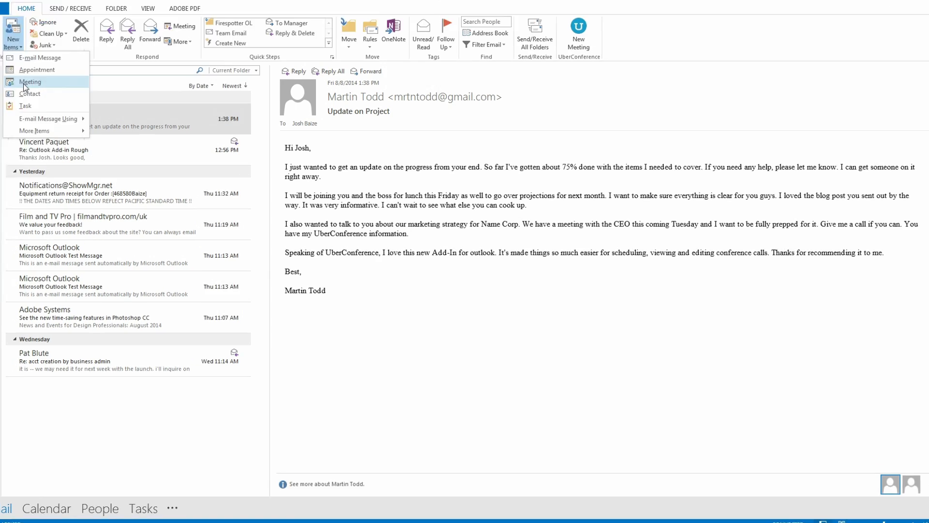
Step: Start a new meeting and fill in the project contact's suggested address as invitee
click(30, 82)
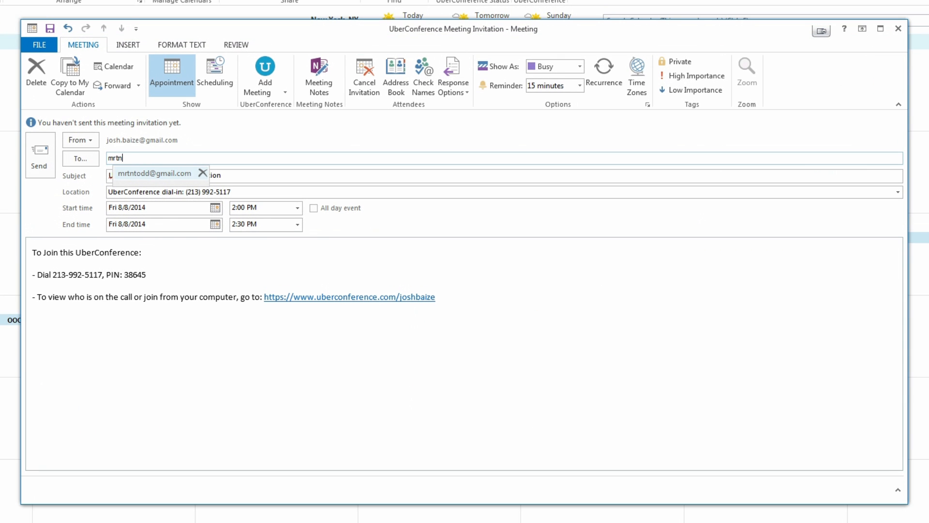
click(152, 173)
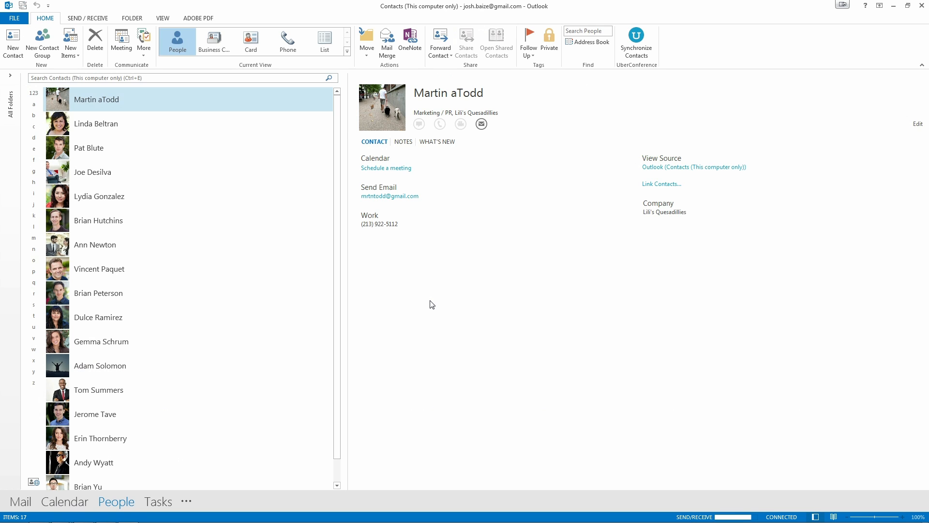
mouse_move(635, 50)
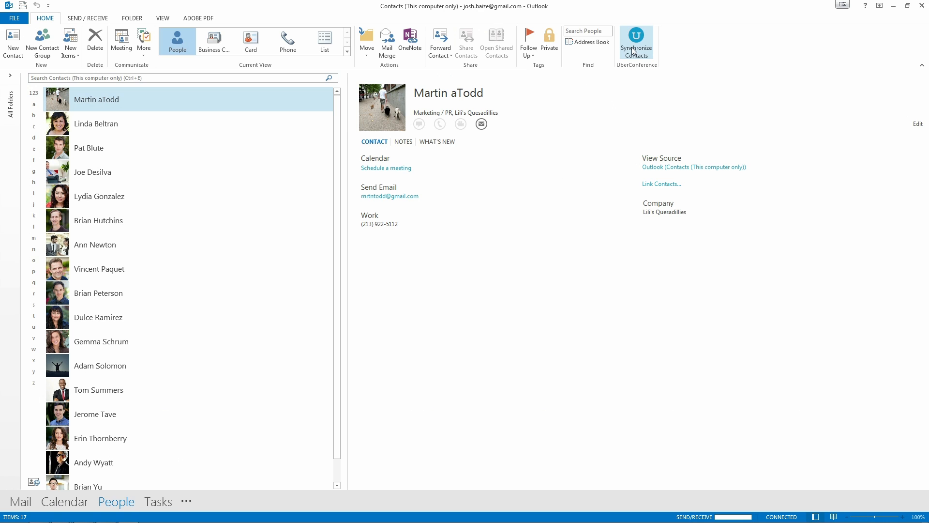
Step: Run Synchronize Contacts from the UberConference ribbon group in People
click(636, 37)
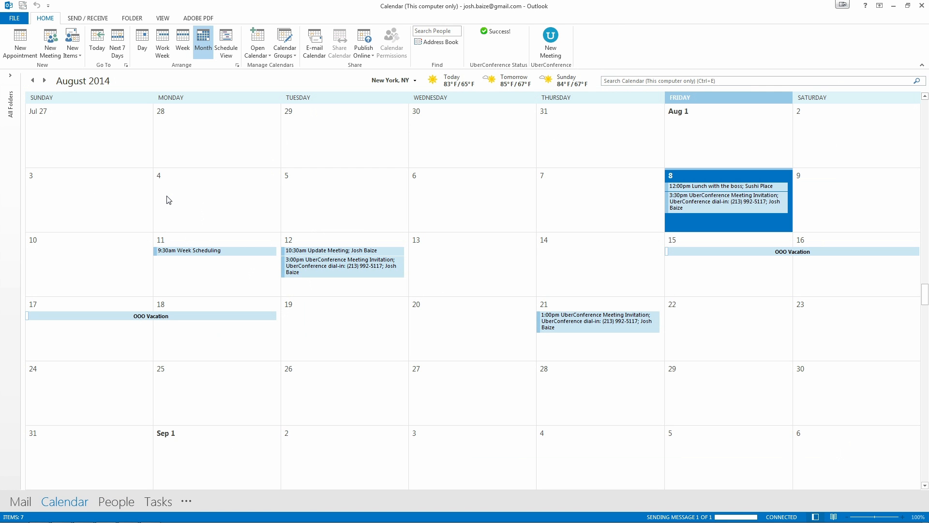
Step: Open the August 21 1:00 PM meeting and retitle it 'Awesome Conference'
click(598, 321)
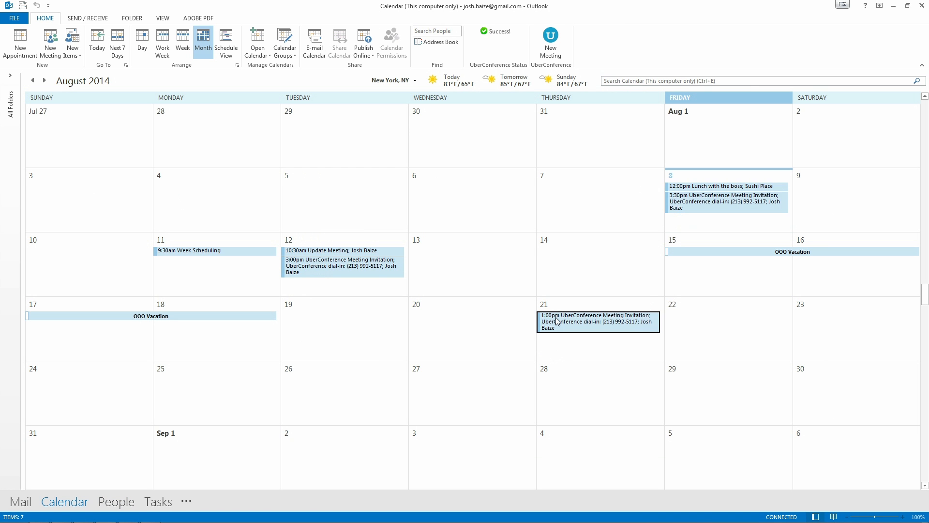
double_click(594, 321)
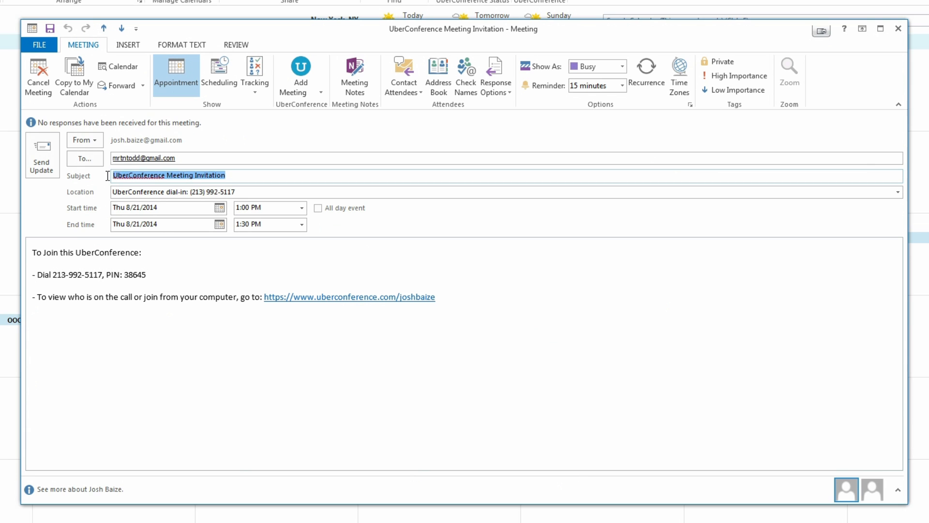
text(Awesome Conference)
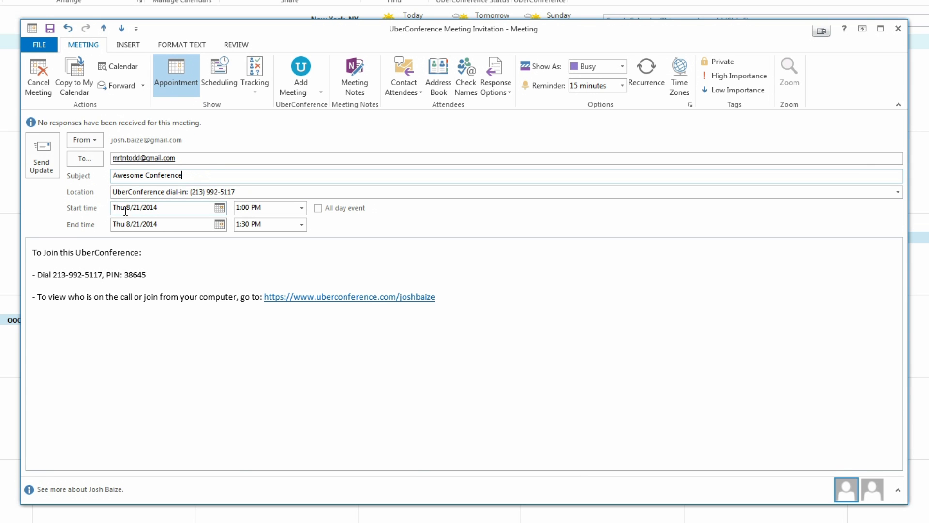